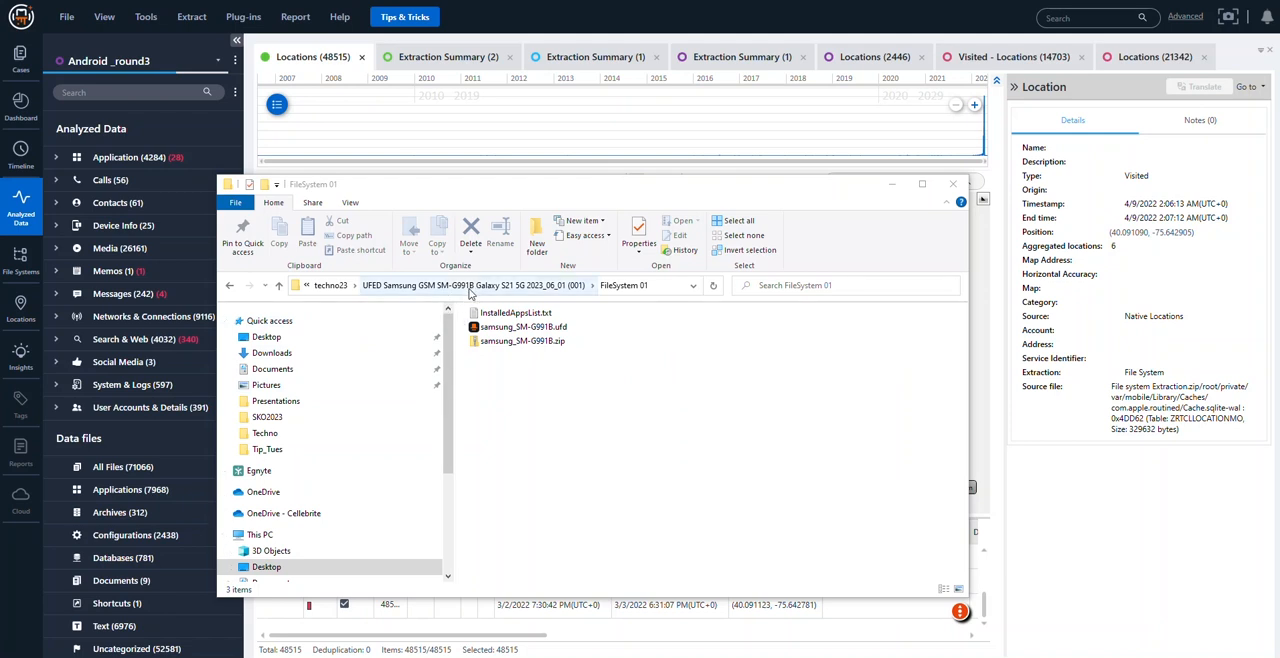
pyautogui.moveTo(552, 288)
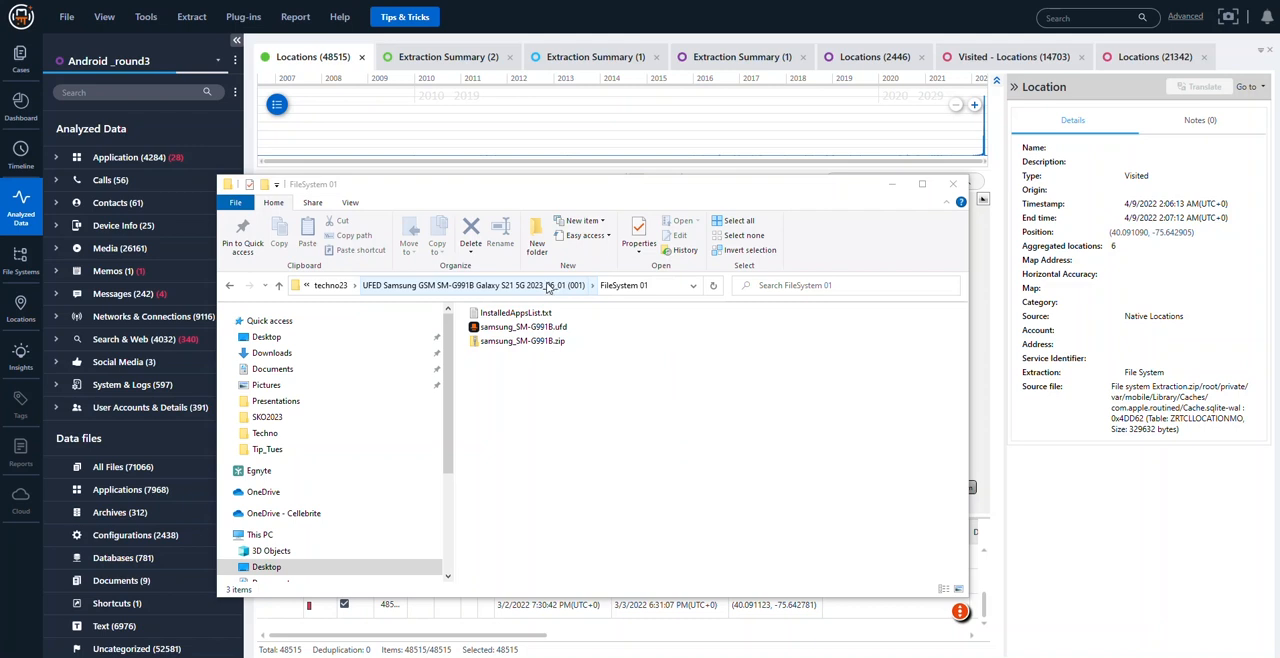
# Step: Open samsung_SM-G991B.zip with 7-Zip to show its Dump and extra folders
pyautogui.click(522, 341)
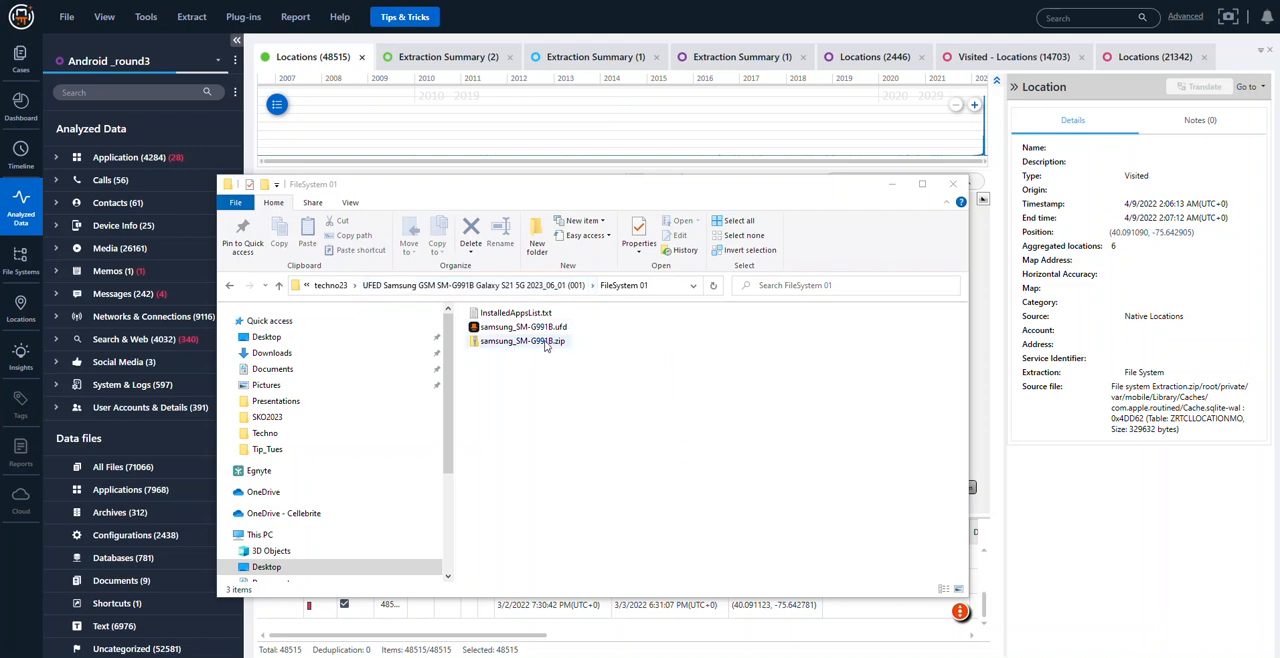
pyautogui.rightClick(521, 340)
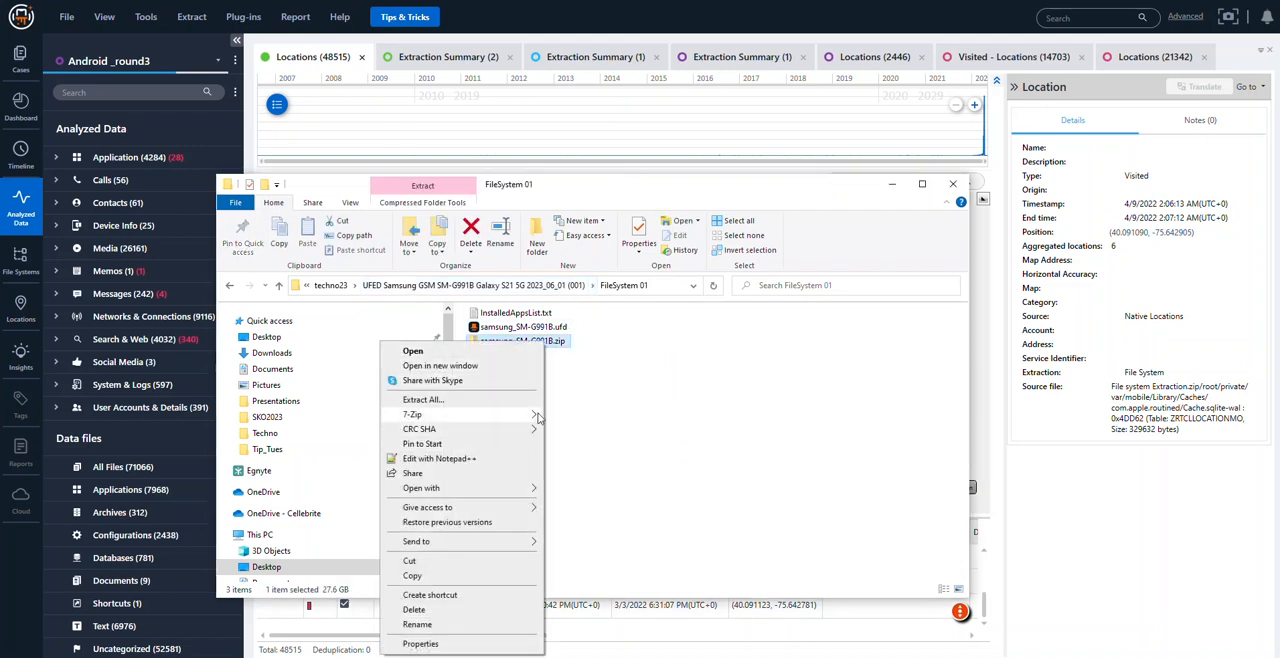
pyautogui.click(613, 417)
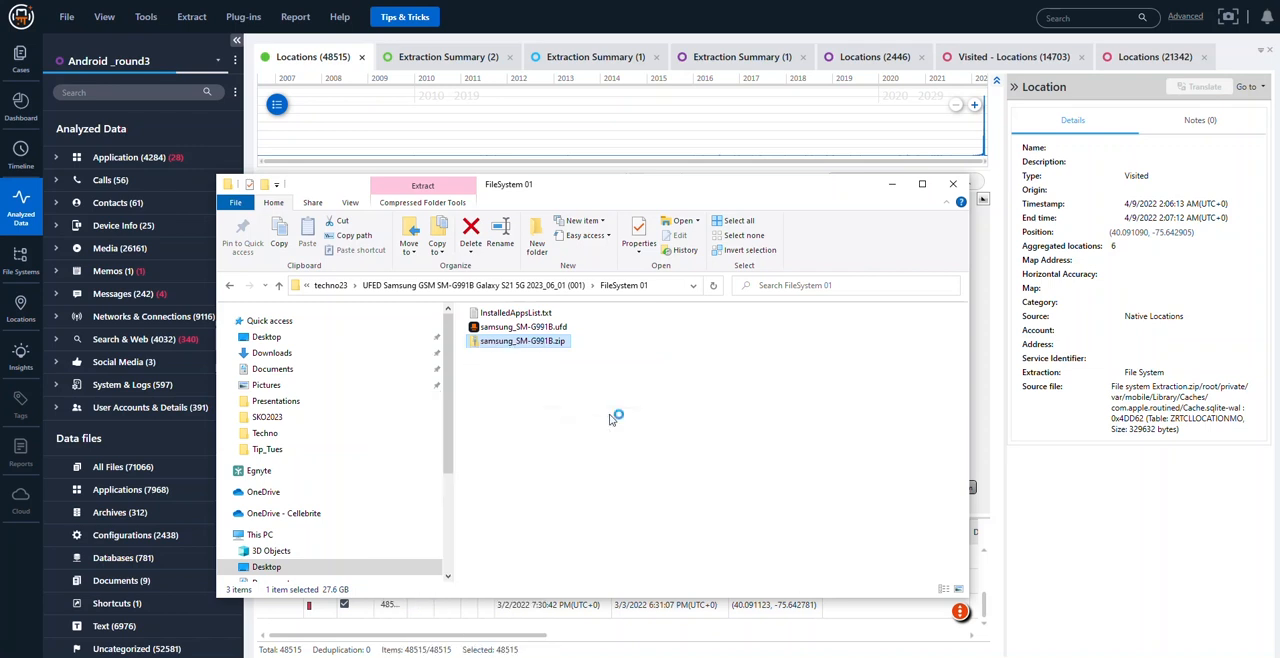
pyautogui.doubleClick(521, 341)
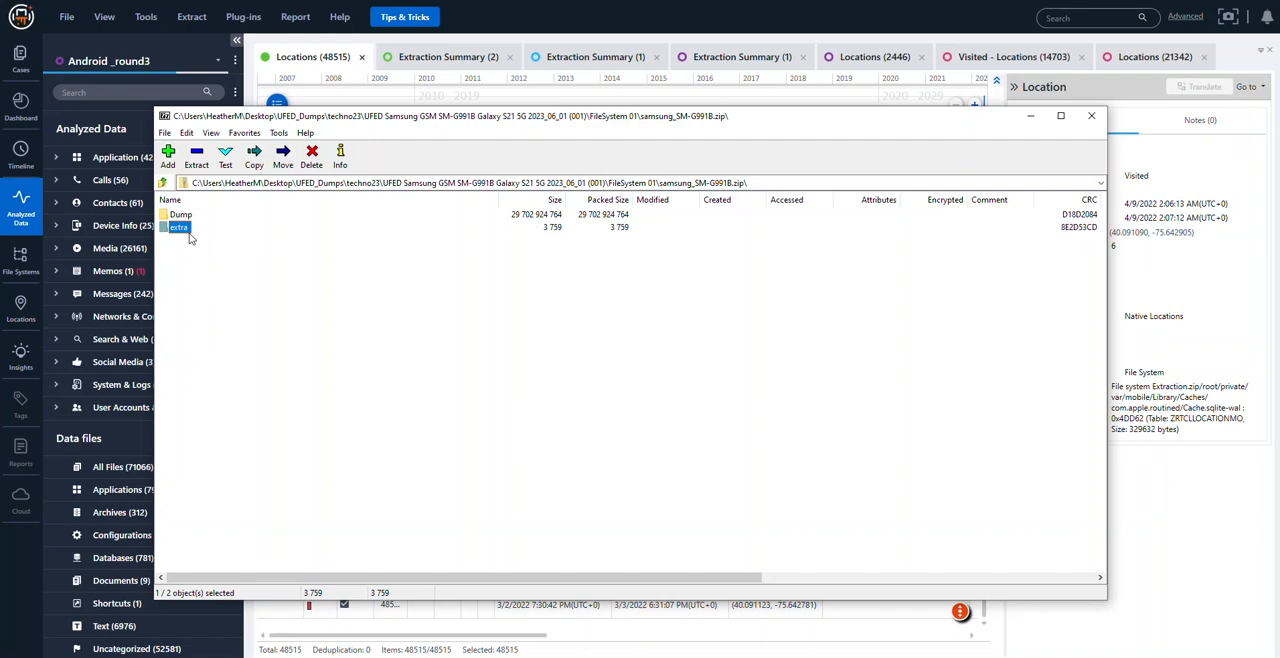
pyautogui.moveTo(257, 262)
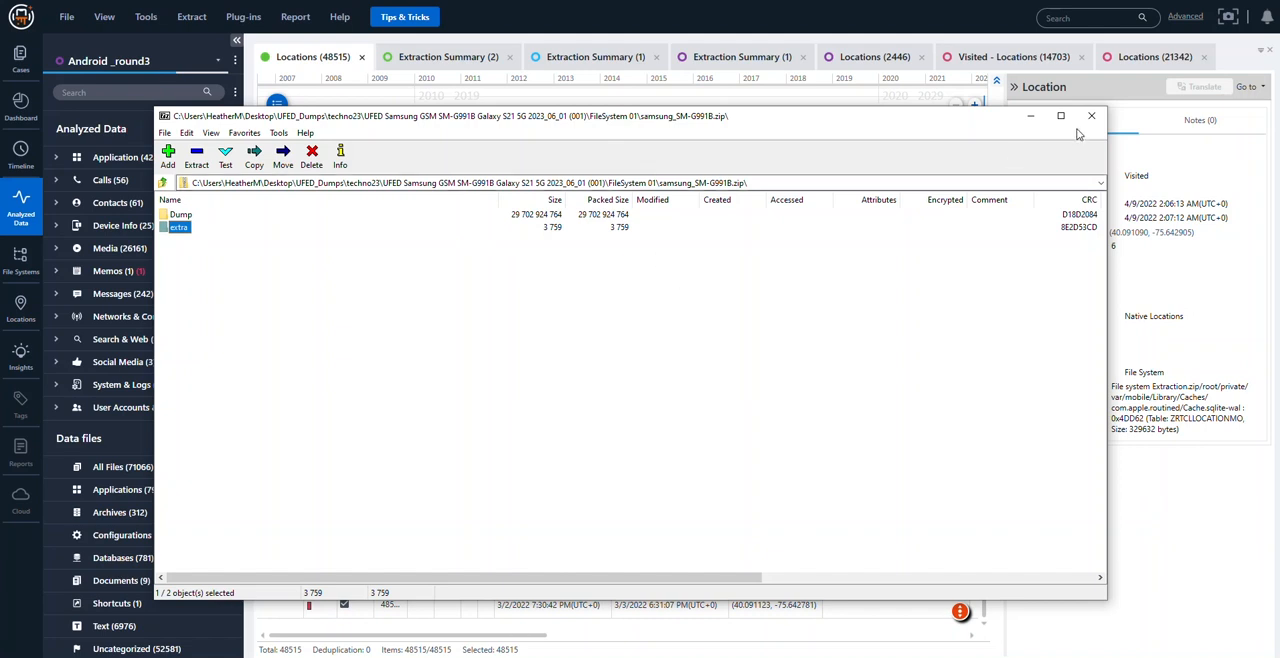
pyautogui.moveTo(1092, 116)
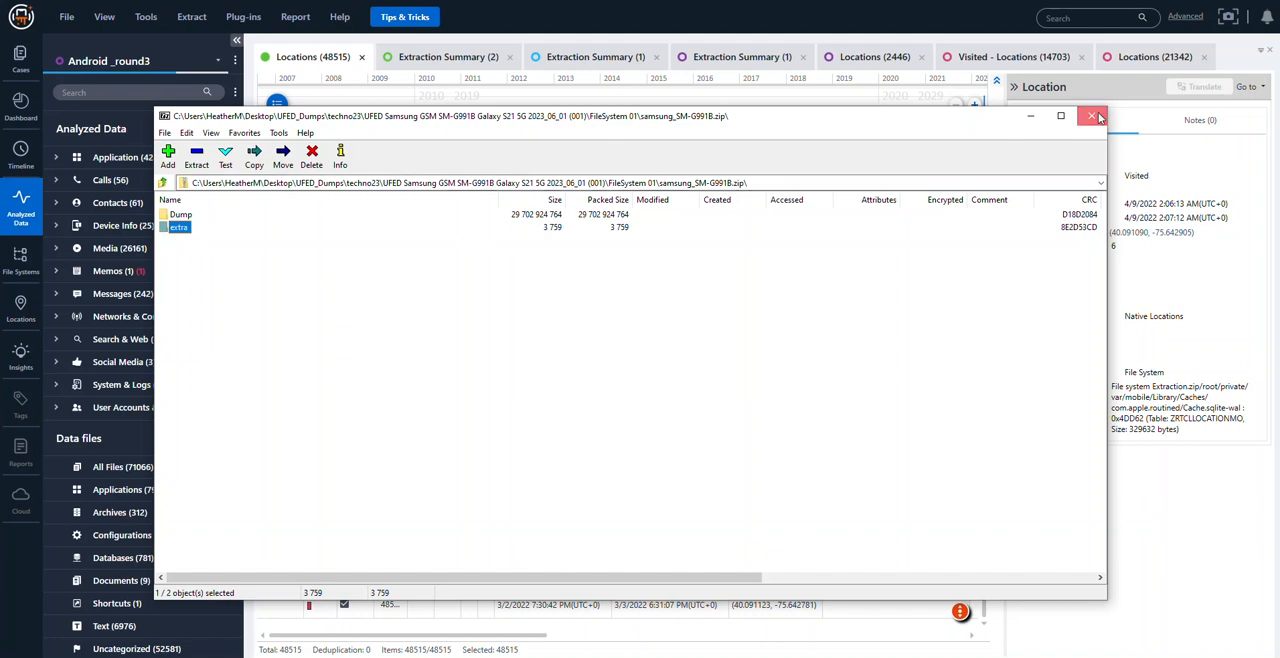
pyautogui.moveTo(8, 120)
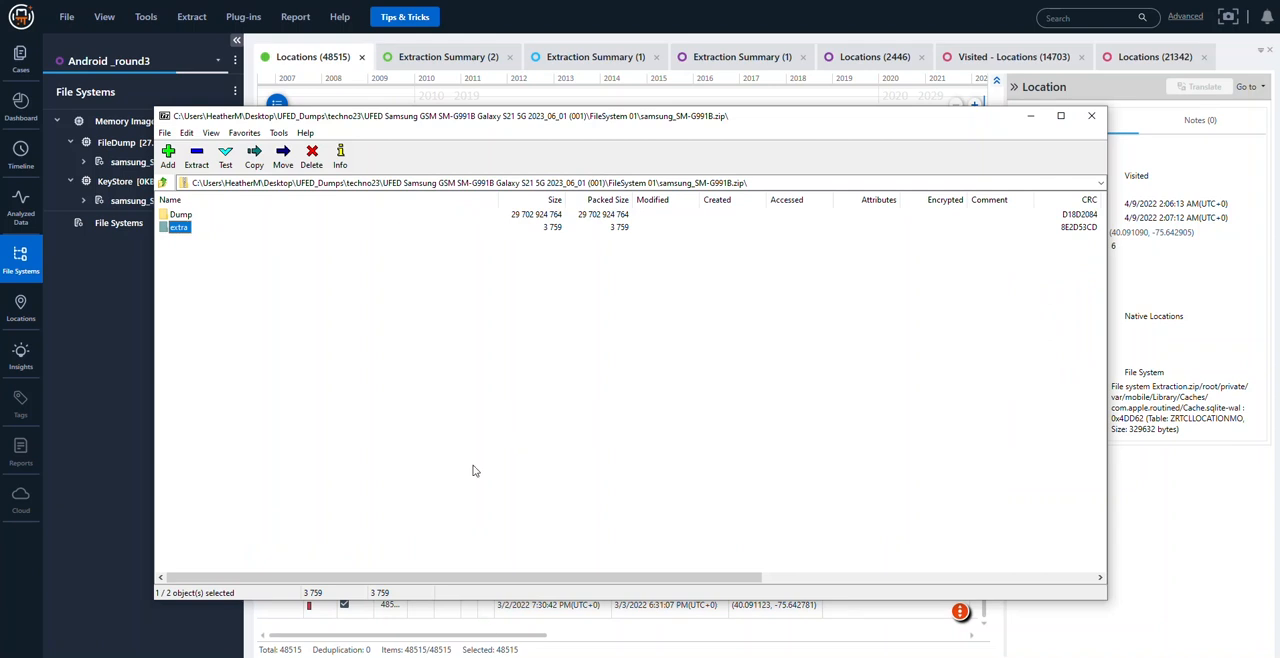
pyautogui.moveTo(238, 253)
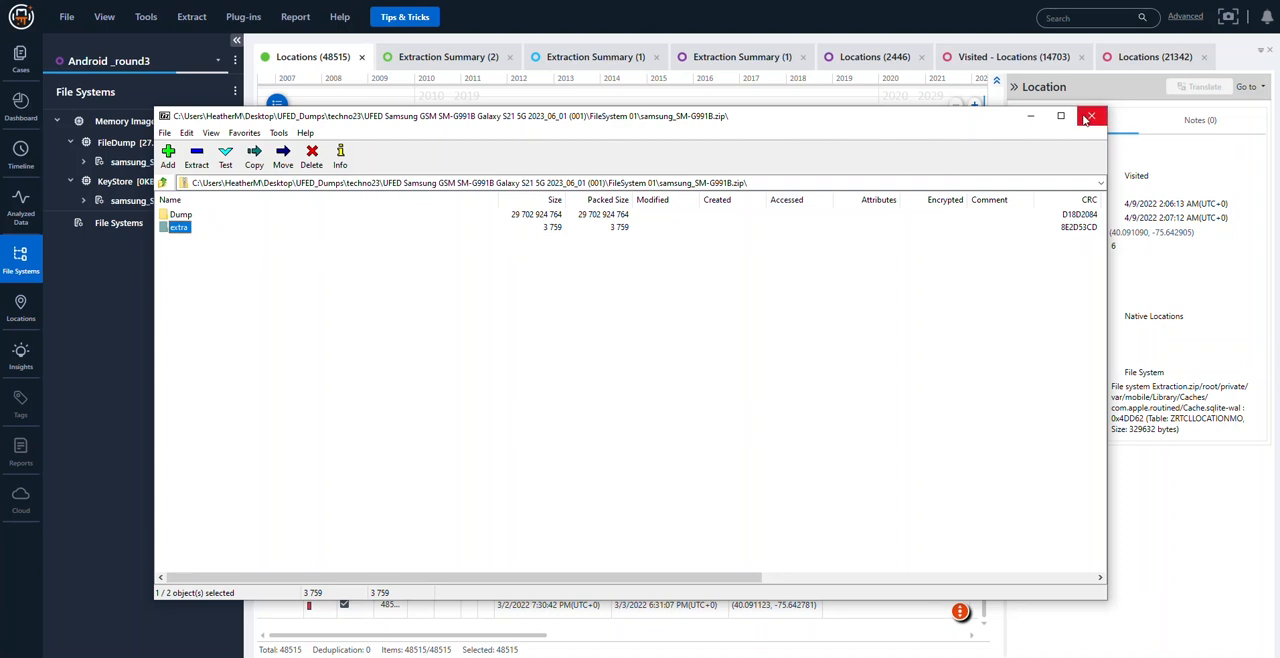
# Step: Close the 7-Zip window and expand Social Media to reveal Facebook (3 items)
pyautogui.click(1090, 116)
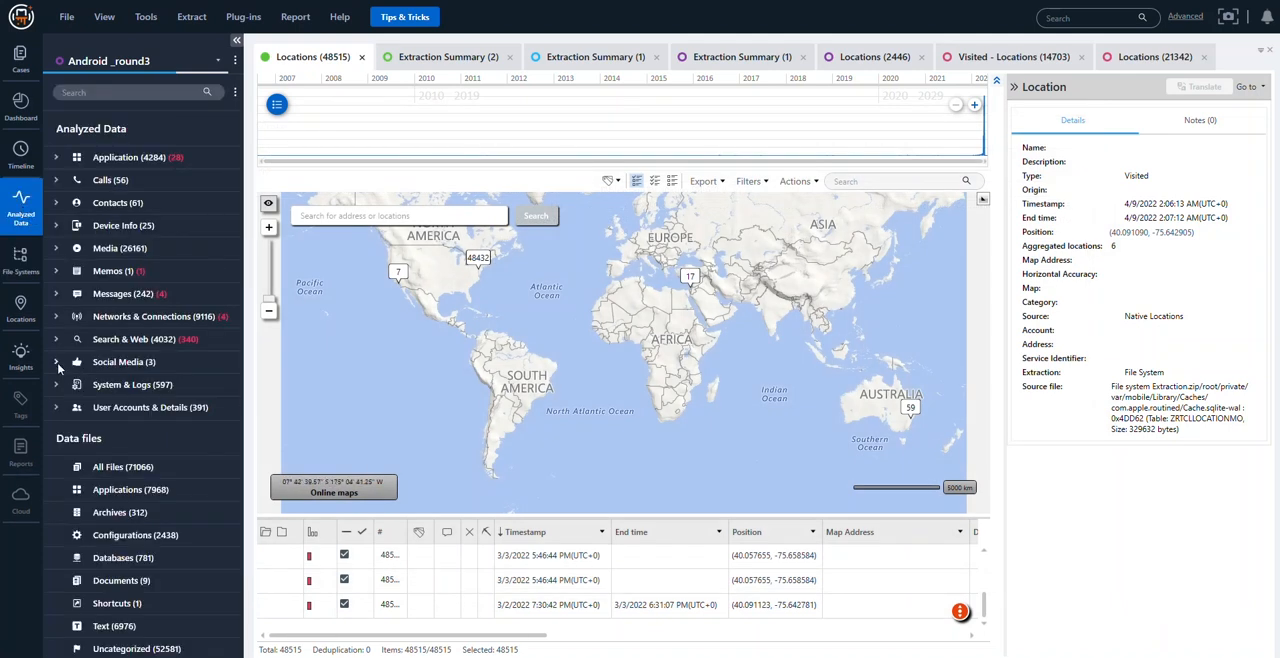
pyautogui.click(56, 361)
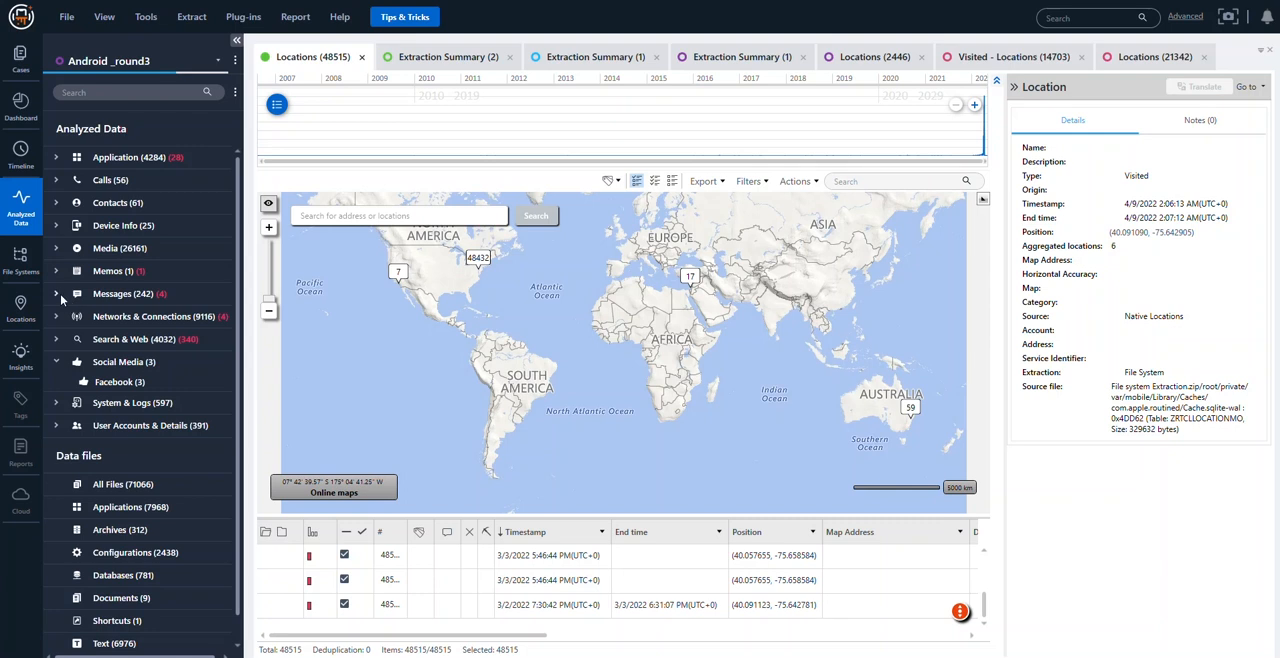